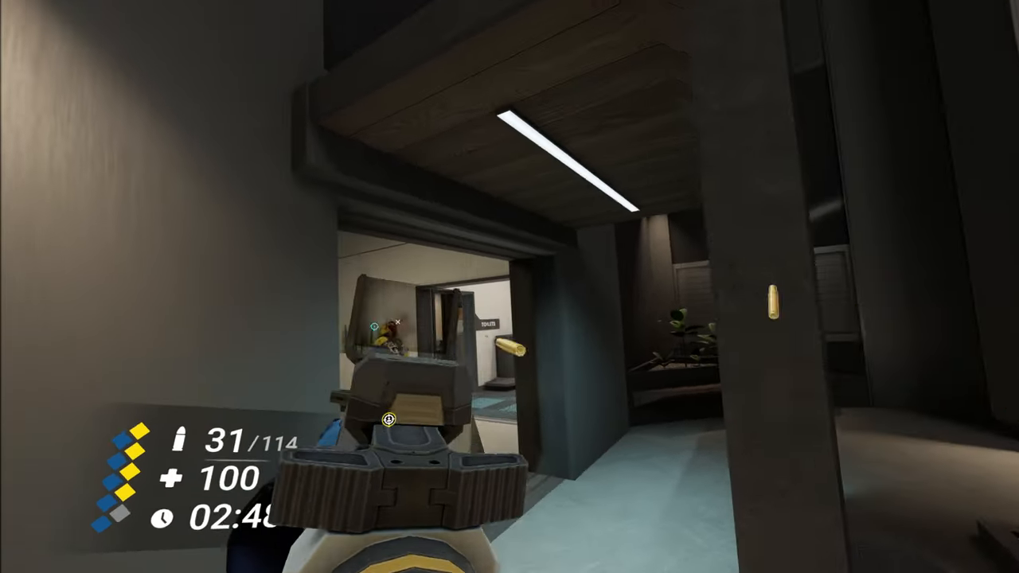
{"action": "left_click", "coordinate": [408, 313]}
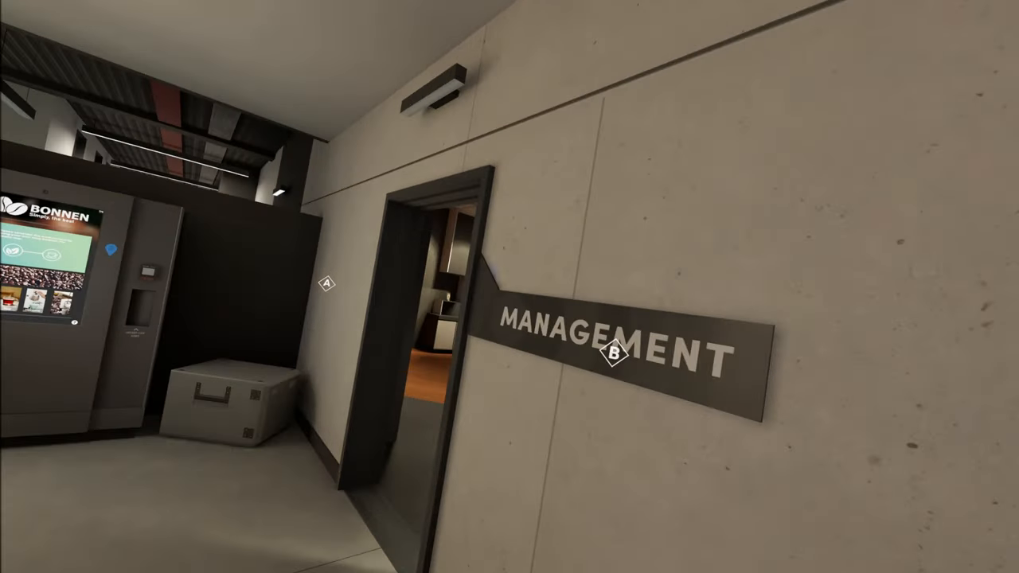
{"action": "mouse_move", "coordinate": [509, 286]}
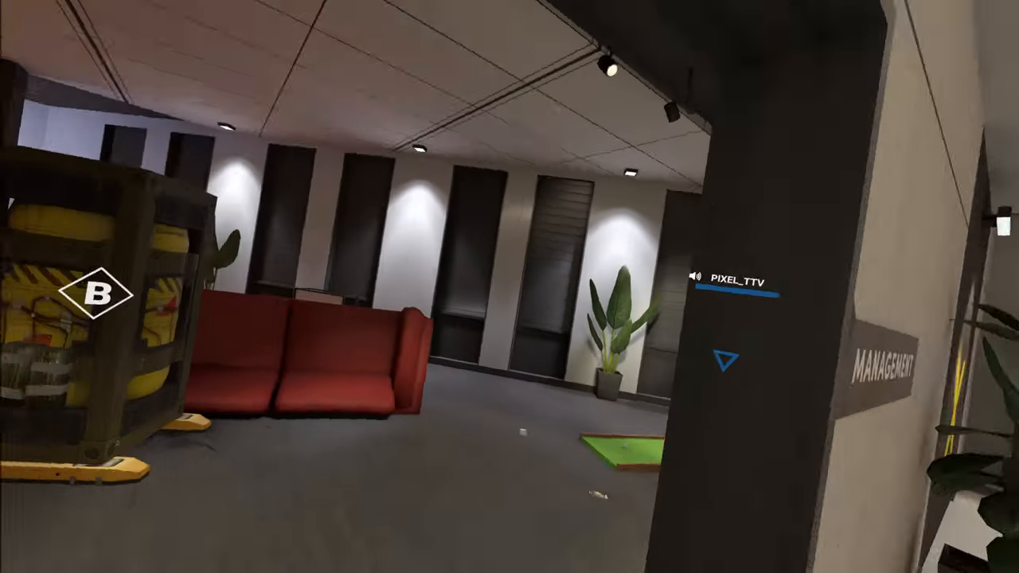